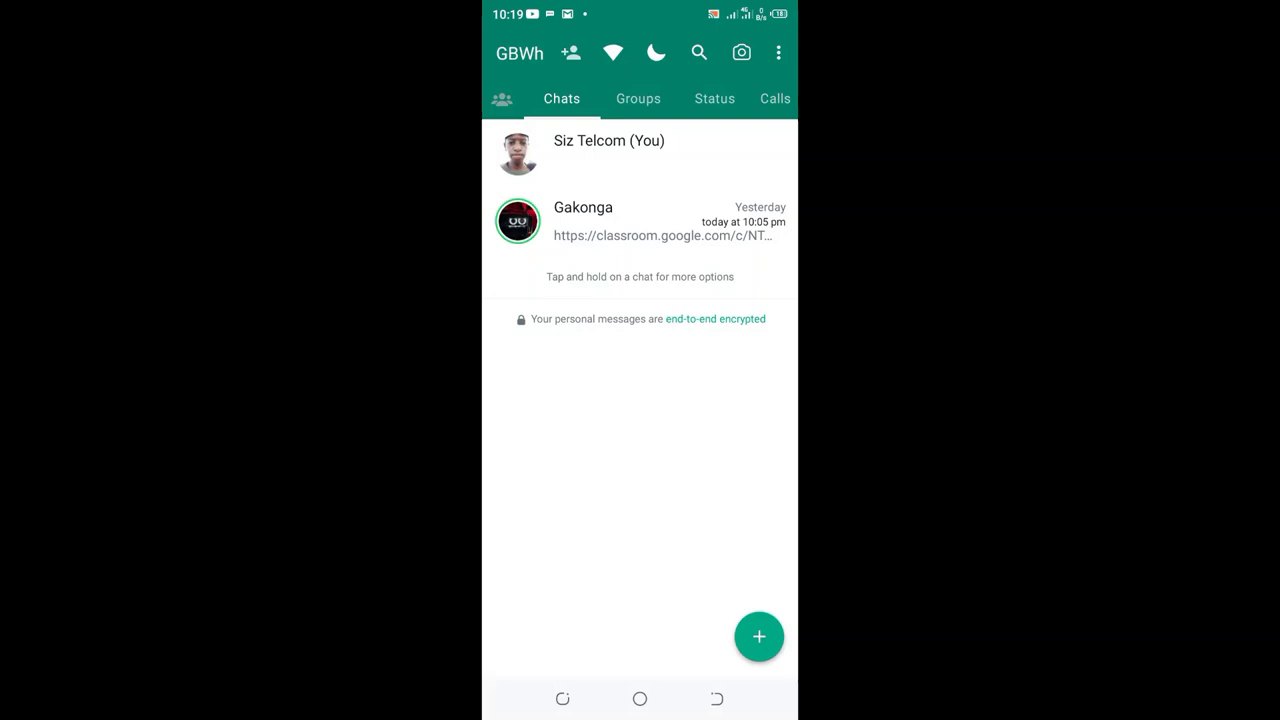
Reveal the overflow menu listing GB Settings, Message Scheduler and Auto Reply
{"action": "left_click", "coordinate": [778, 52]}
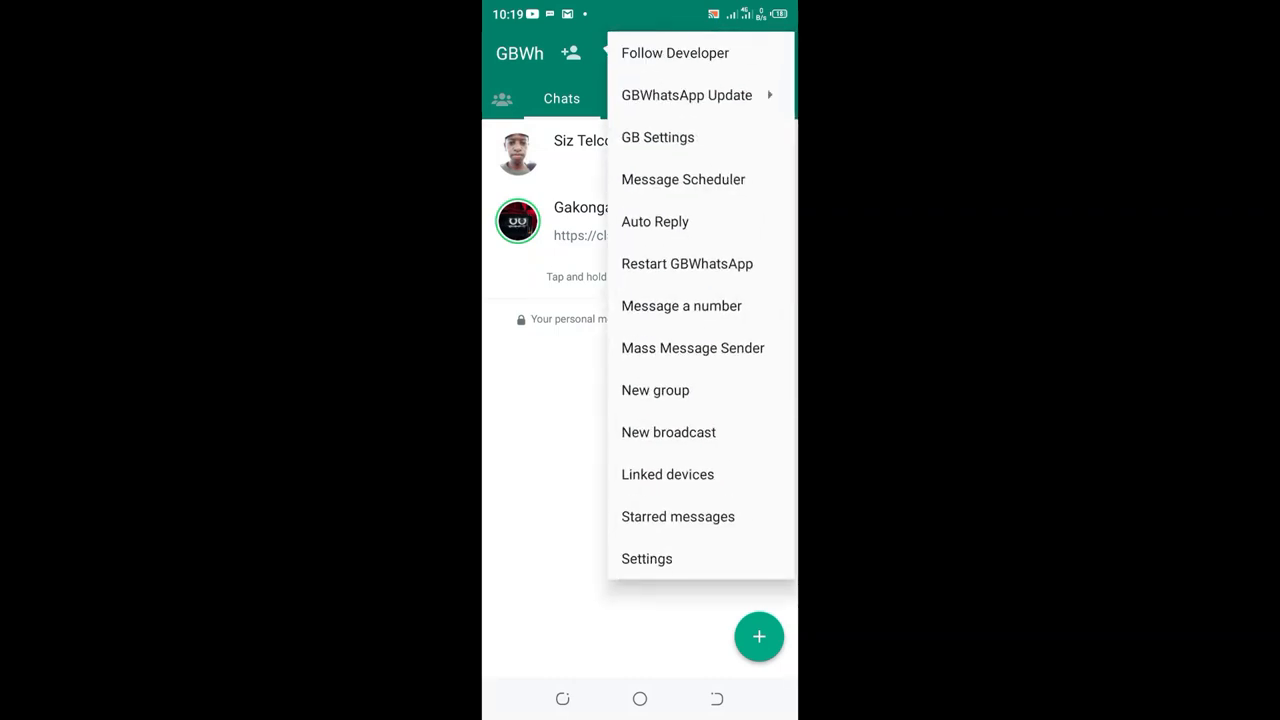
Reach the Profile photo visibility page via Settings and Privacy
{"action": "left_click", "coordinate": [648, 558]}
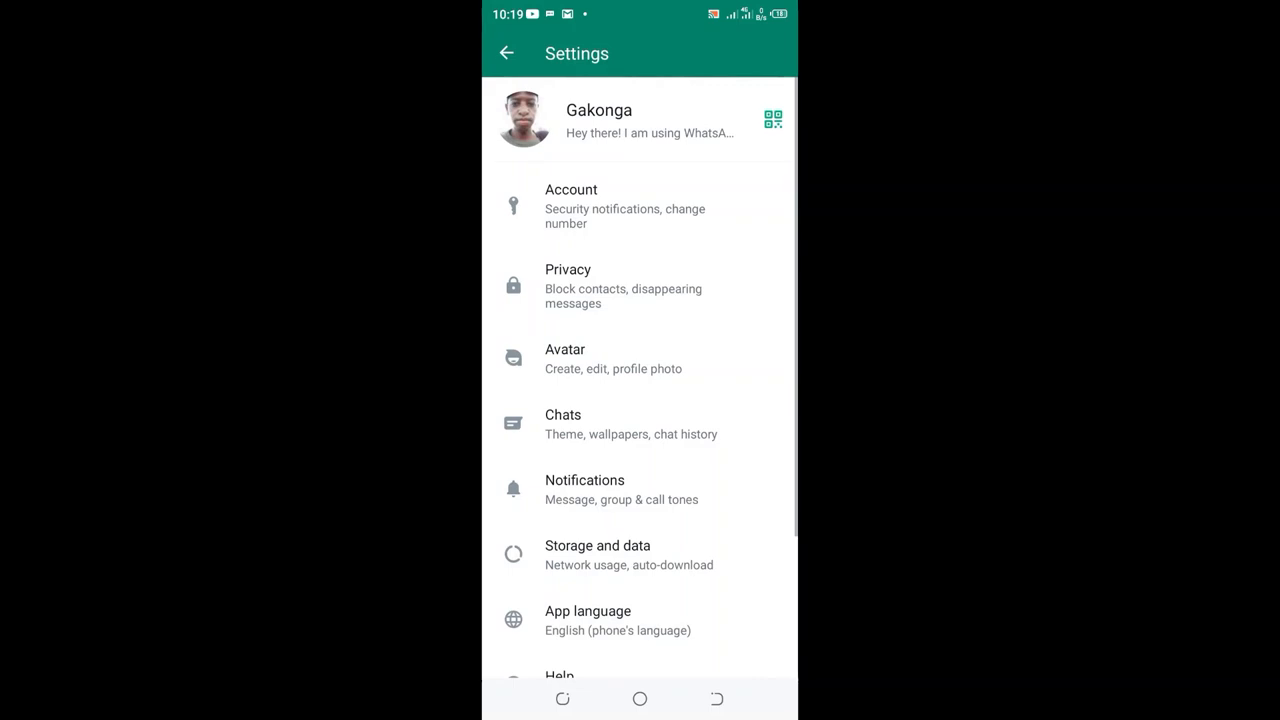
{"action": "left_click", "coordinate": [568, 284]}
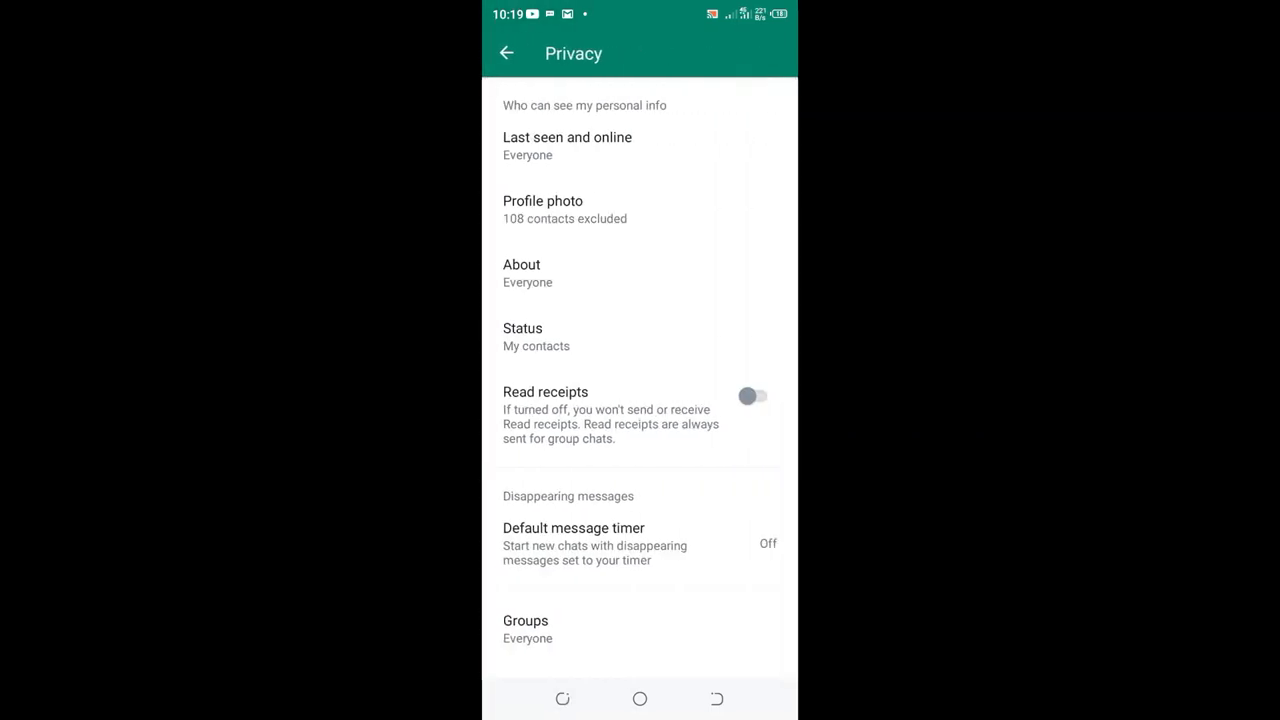
{"action": "left_click", "coordinate": [544, 208]}
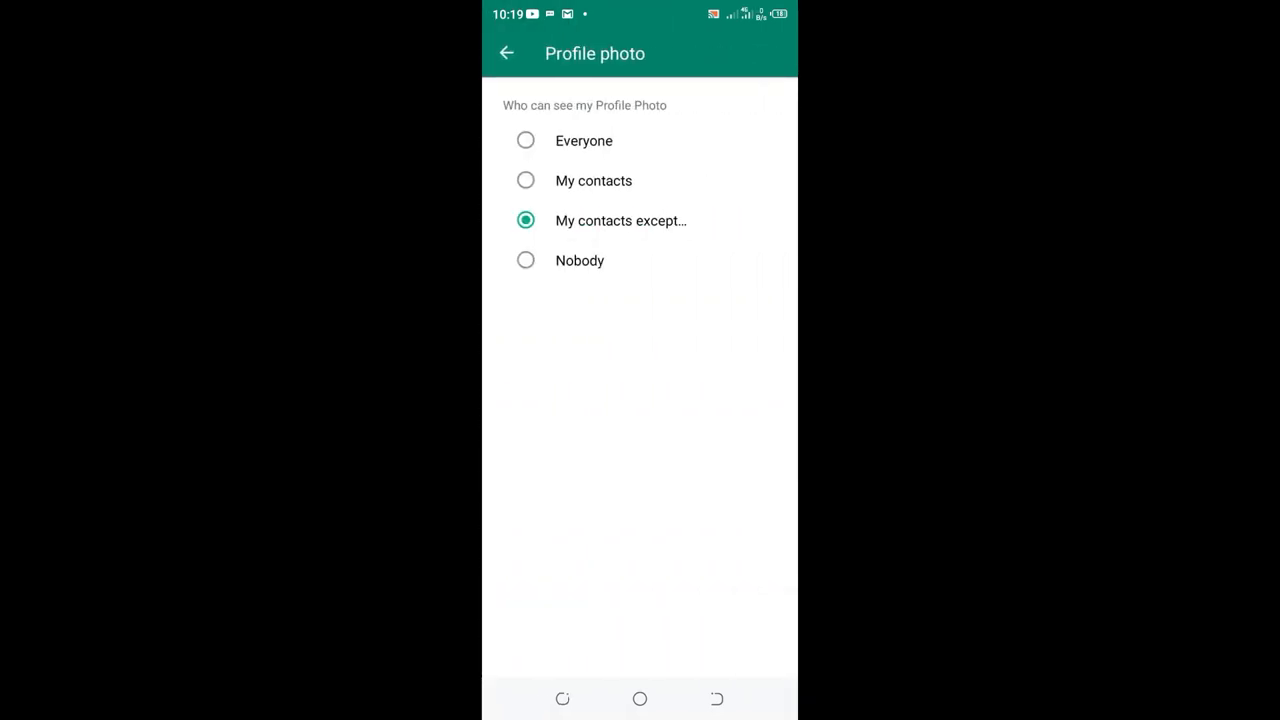
Choose 'My contacts except…' so 111 contacts are excluded from seeing the photo
{"action": "left_click", "coordinate": [620, 220]}
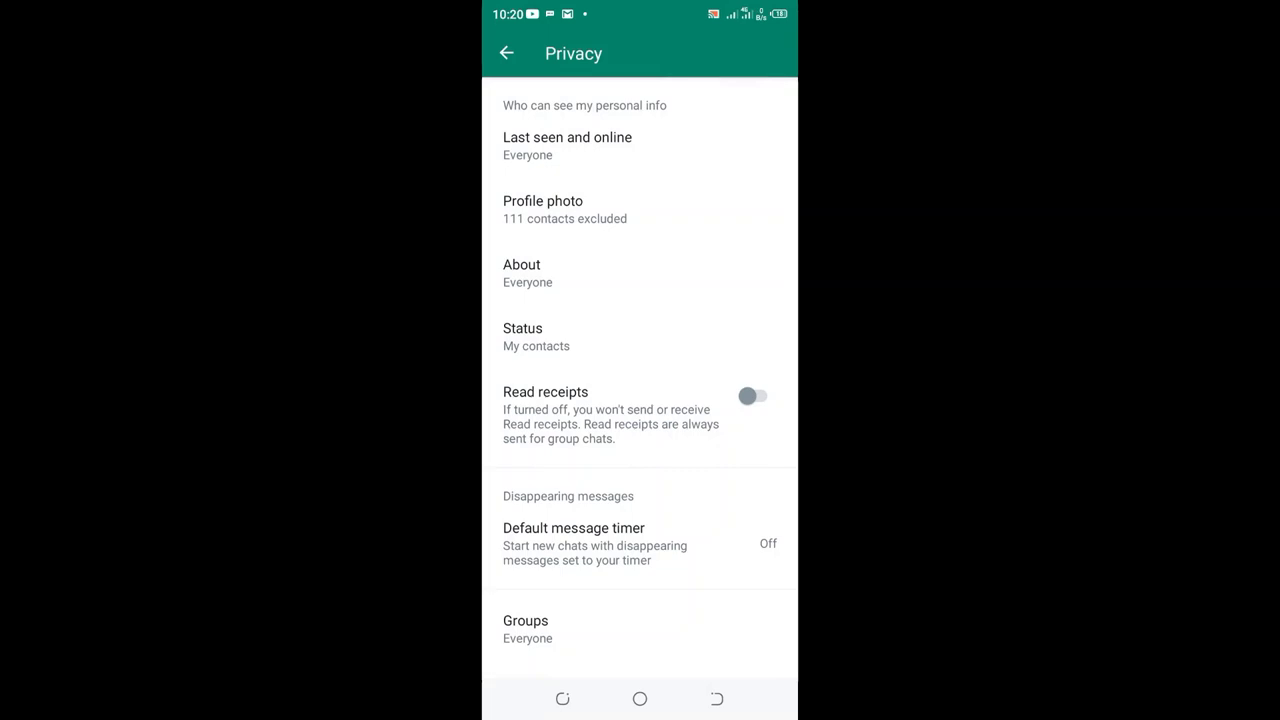
Return to Chats and restart GBWhatsApp from the overflow menu
{"action": "left_click", "coordinate": [508, 52]}
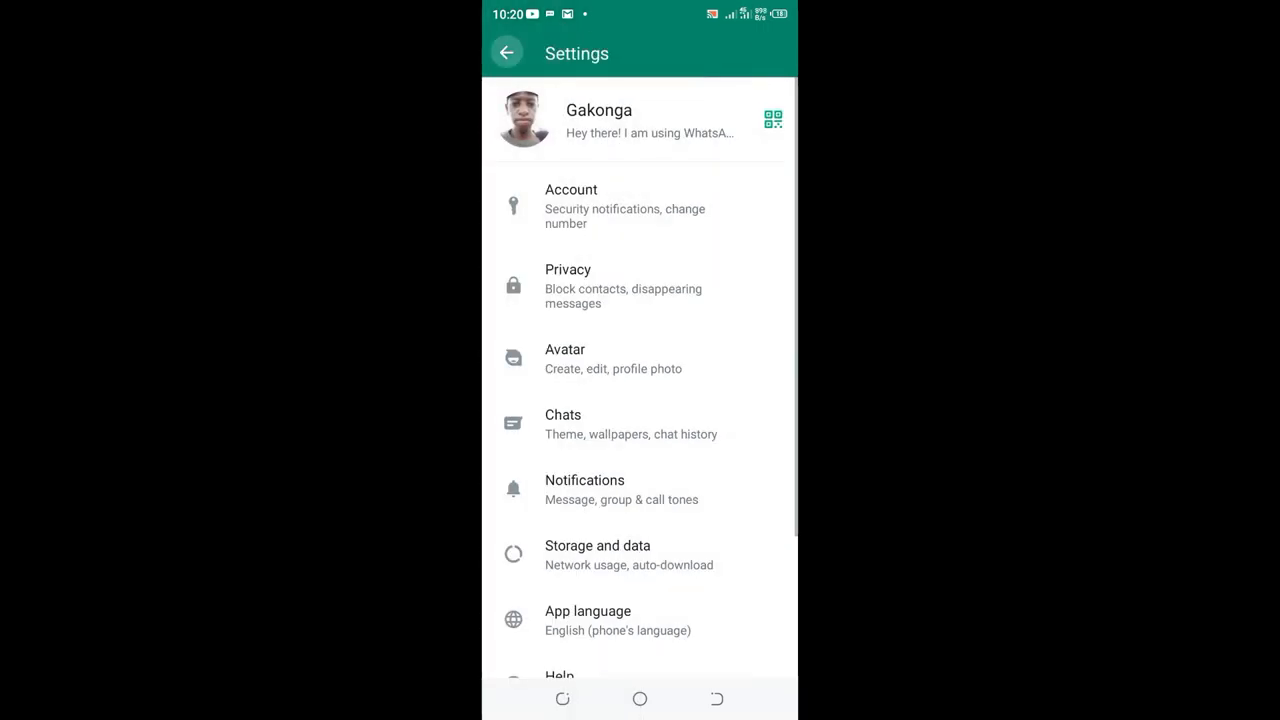
{"action": "left_click", "coordinate": [508, 52]}
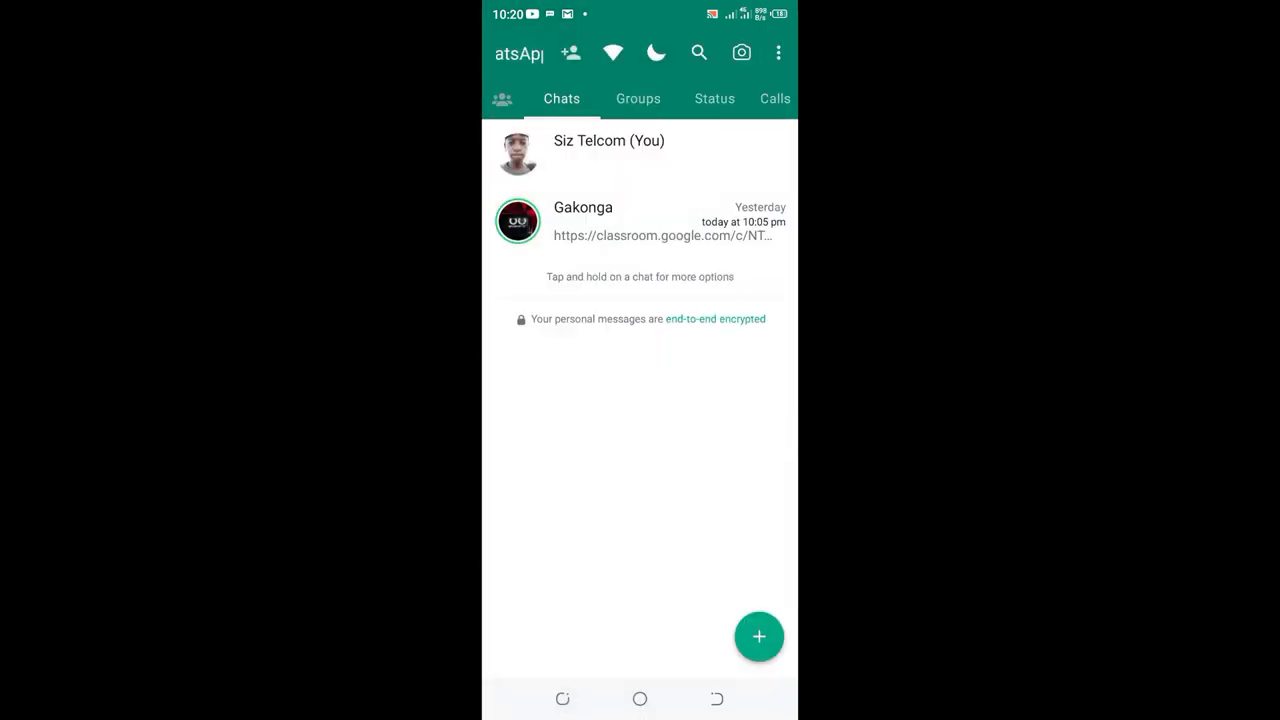
{"action": "left_click", "coordinate": [778, 52]}
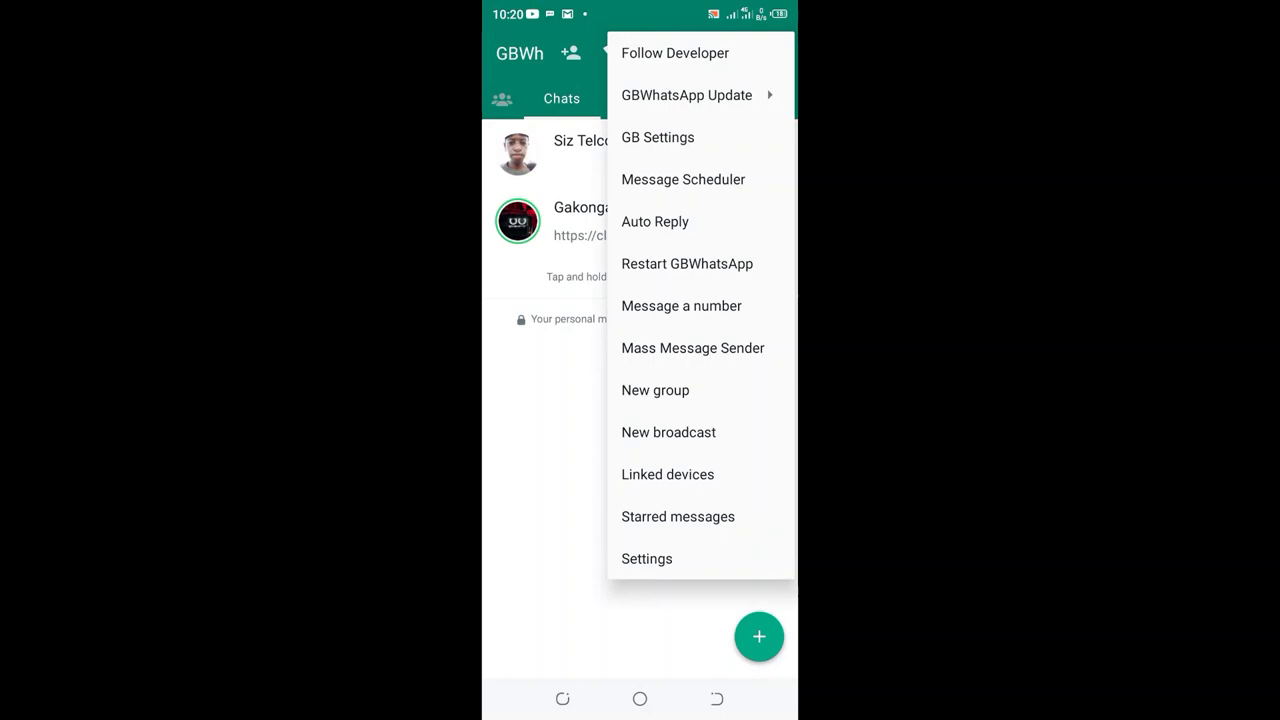
{"action": "left_click", "coordinate": [688, 264]}
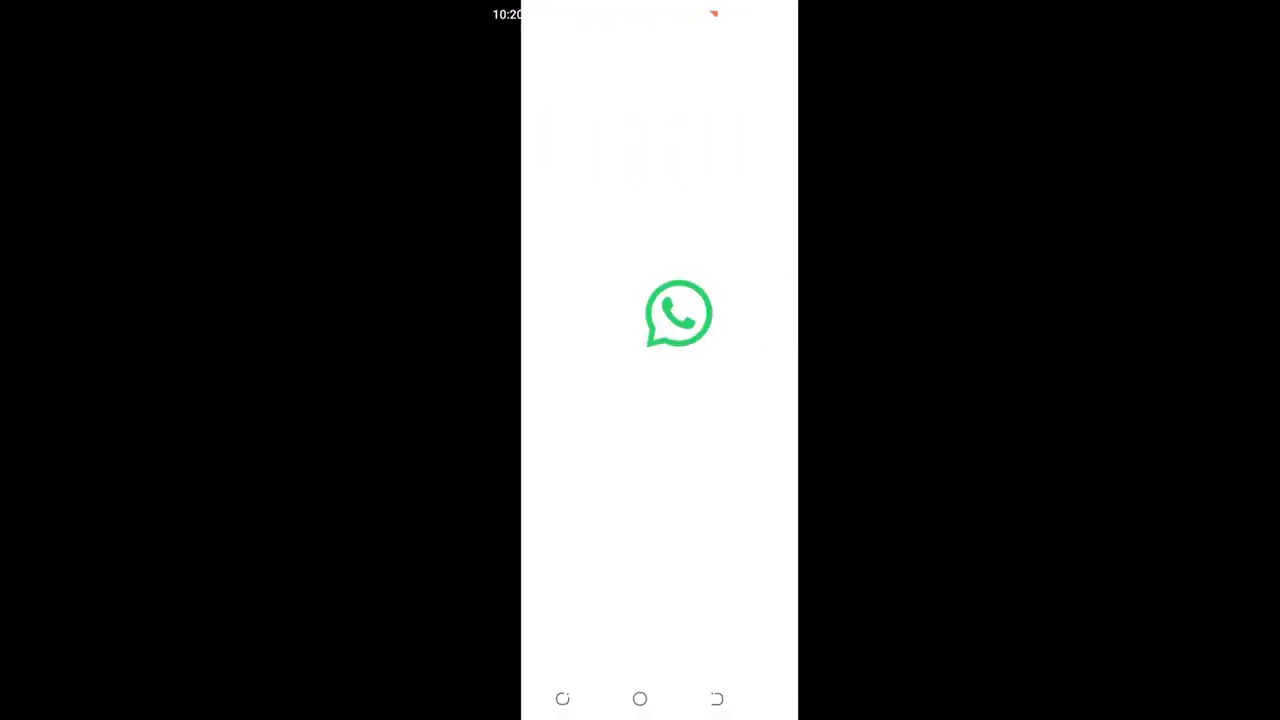